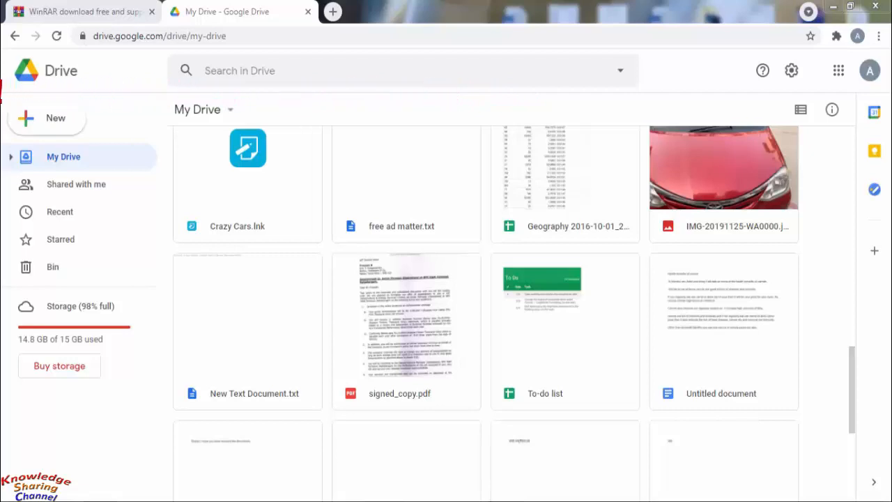
{"action": "mouse_move", "coordinate": [523, 220]}
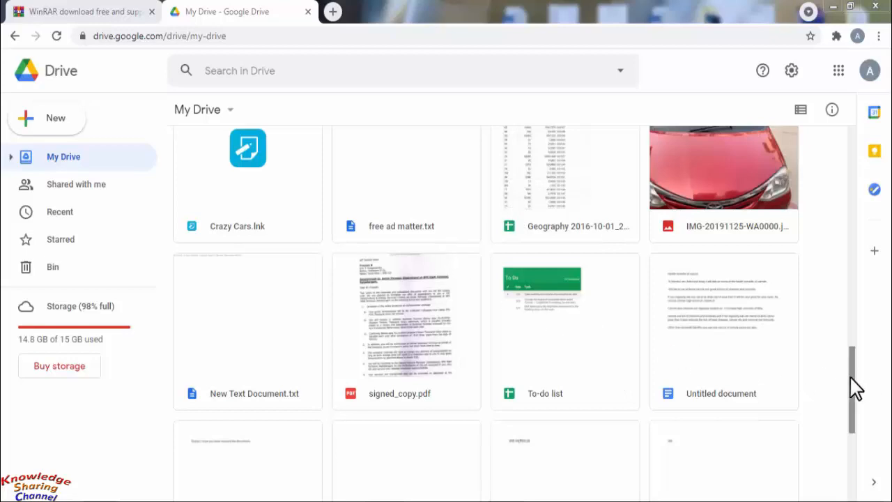
Scroll My Drive to its end so the Yuval.jpg photo comes into view.
{"action": "scroll", "scroll_direction": "down", "scroll_amount": 3}
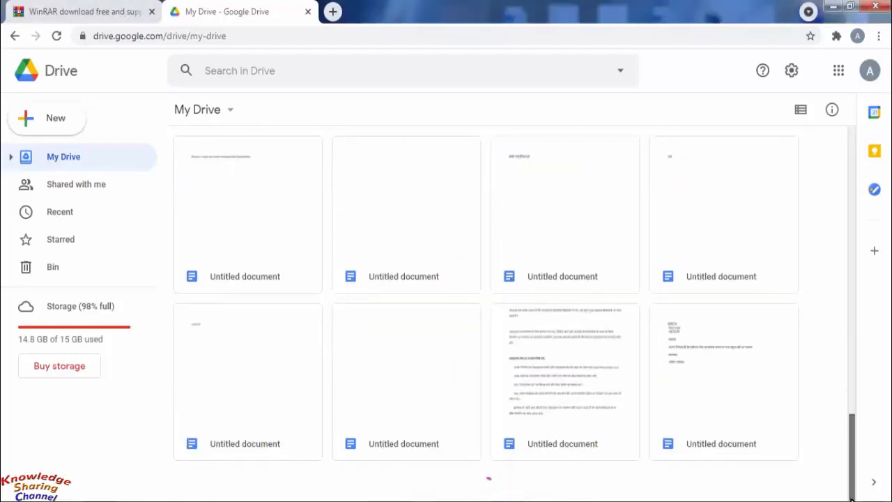
{"action": "scroll", "scroll_direction": "down", "scroll_amount": 3}
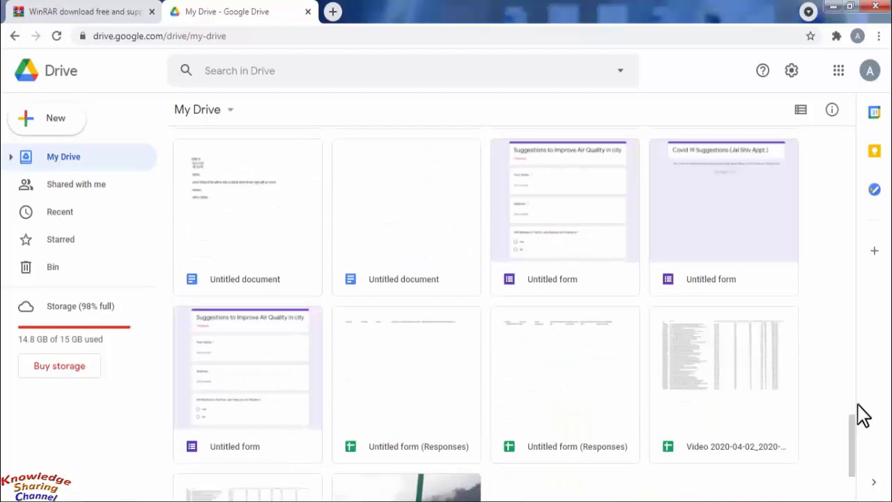
{"action": "scroll", "scroll_direction": "down", "scroll_amount": 3}
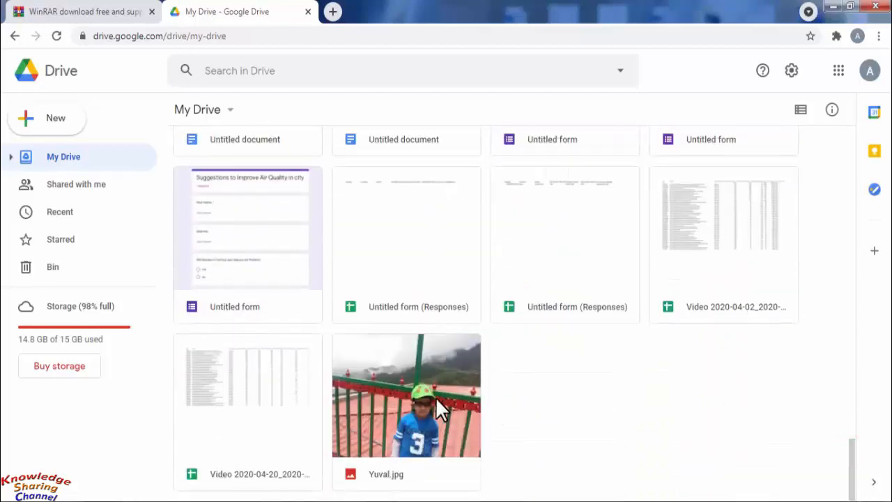
Download Yuval.jpg from My Drive via its context menu to the computer.
{"action": "right_click", "coordinate": [439, 411]}
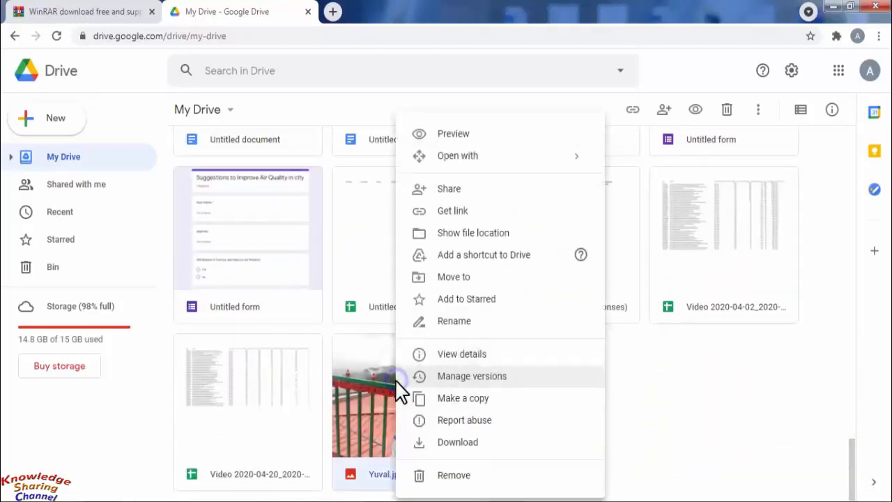
{"action": "left_click", "coordinate": [457, 441]}
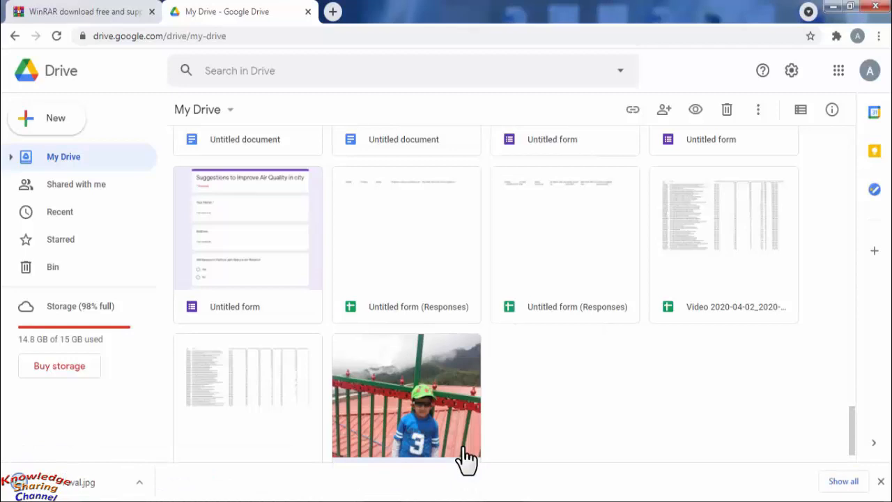
{"action": "left_click", "coordinate": [184, 441]}
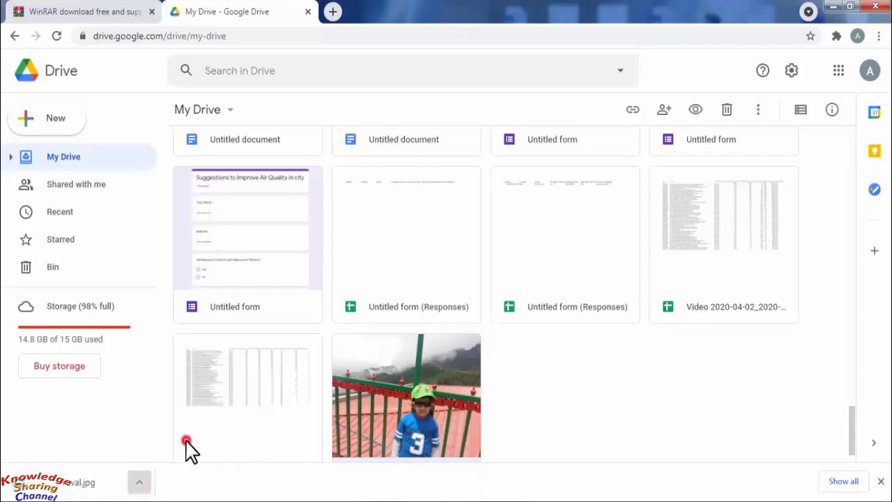
{"action": "left_click", "coordinate": [186, 441]}
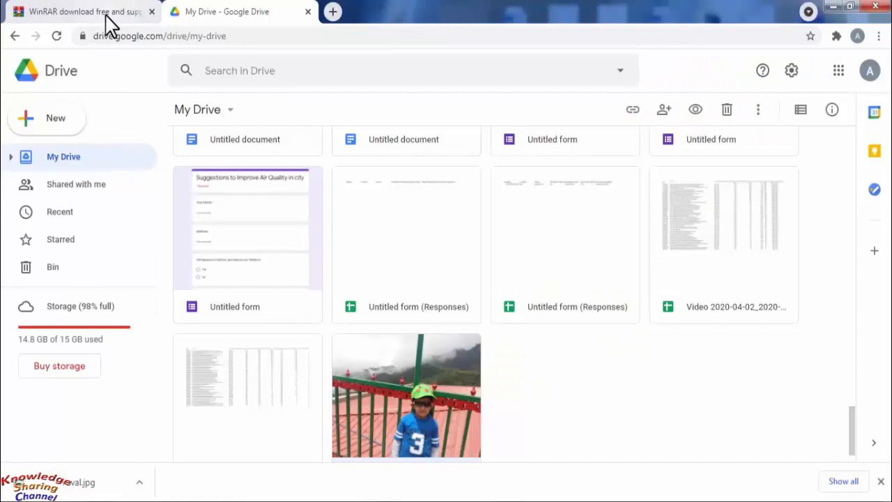
Show the WinRAR download page's list of versions by language and platform.
{"action": "left_click", "coordinate": [91, 11]}
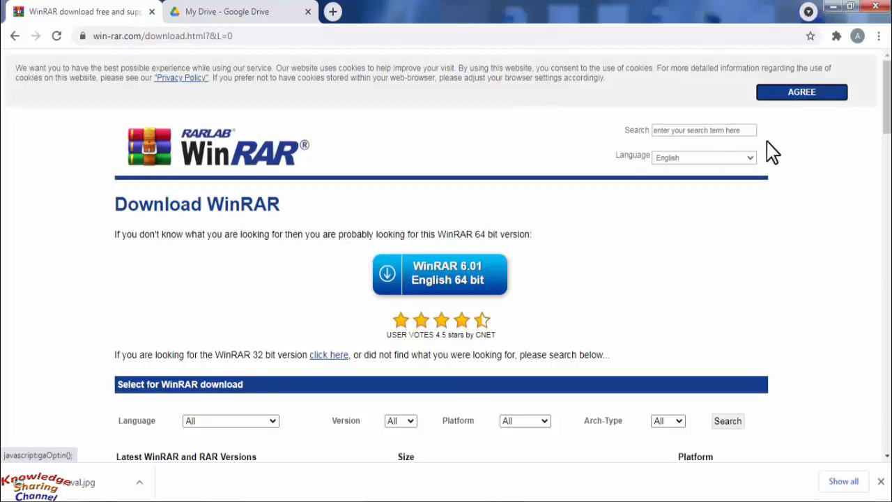
{"action": "scroll", "scroll_direction": "down", "scroll_amount": 3}
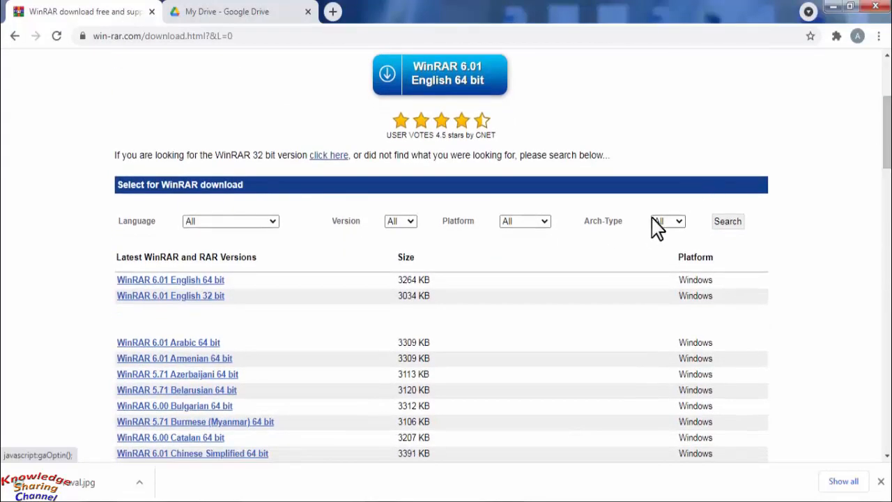
{"action": "mouse_move", "coordinate": [254, 300]}
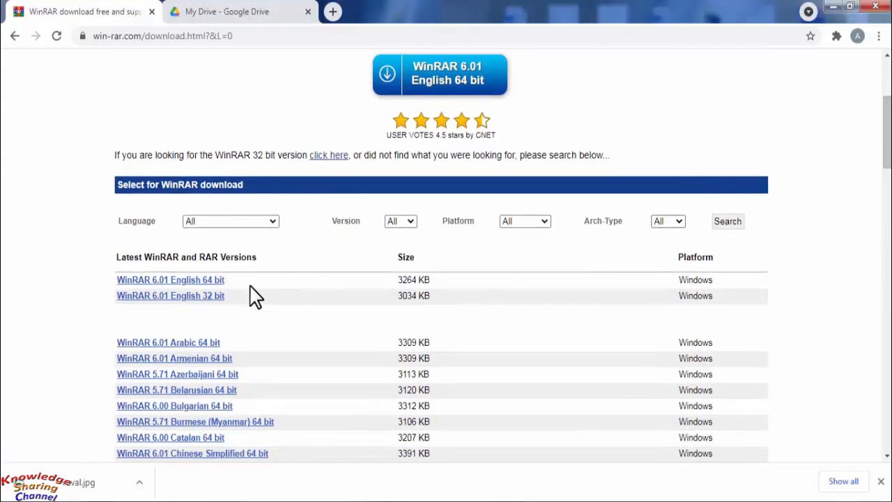
{"action": "mouse_move", "coordinate": [356, 267]}
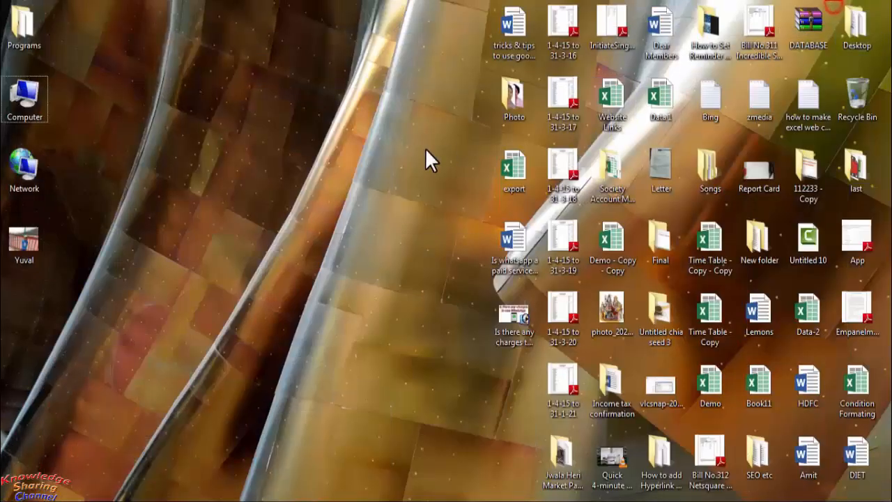
Start a WinRAR archive of the desktop Yuval photo with ZIP format, named Yuval.zip.
{"action": "left_click", "coordinate": [25, 243]}
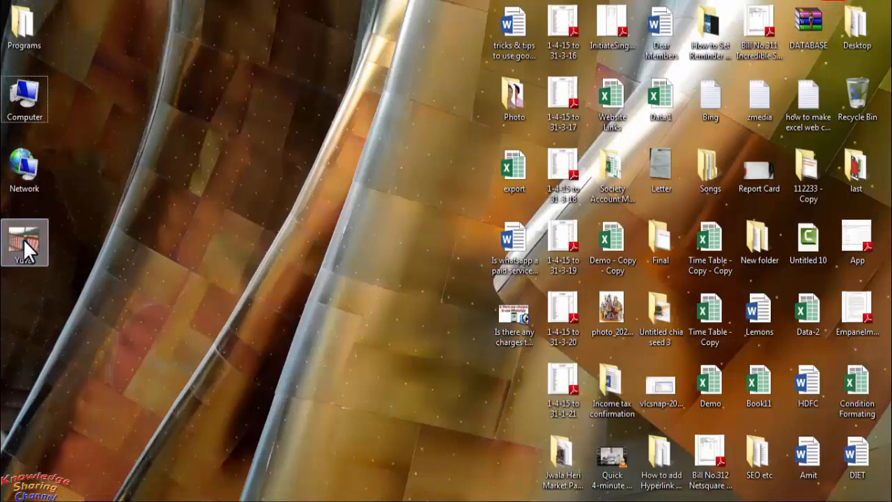
{"action": "right_click", "coordinate": [25, 240]}
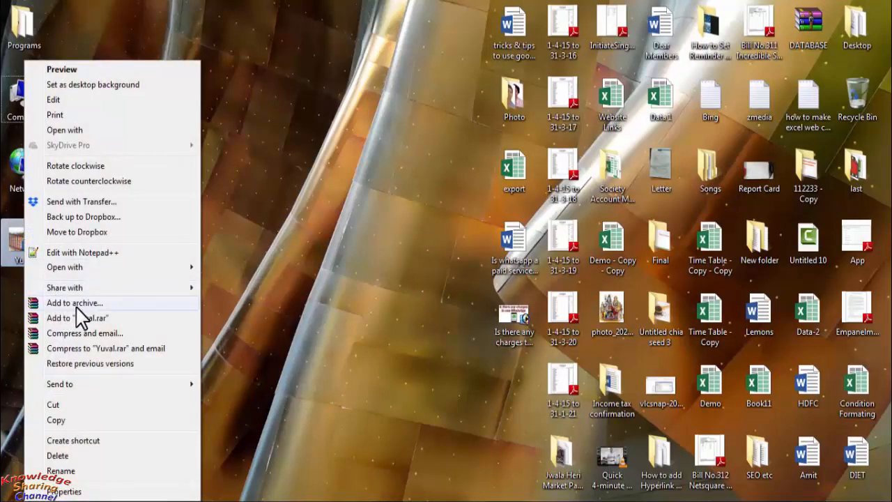
{"action": "left_click", "coordinate": [75, 303]}
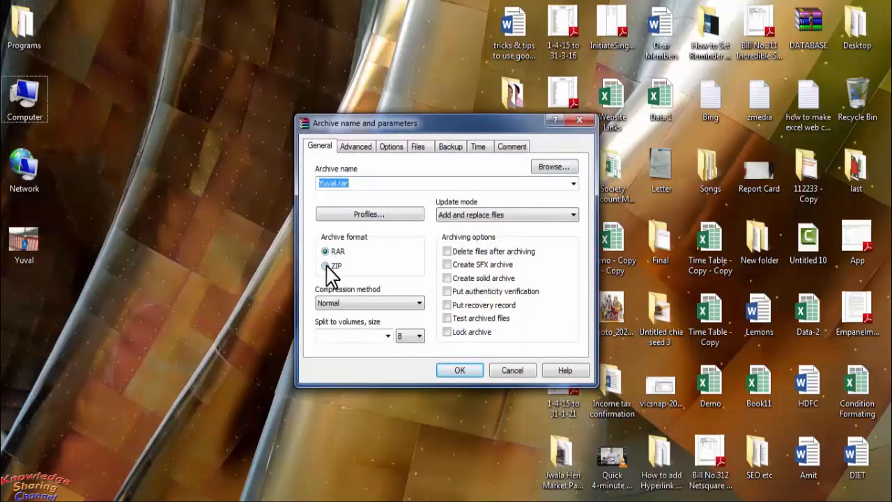
{"action": "left_click", "coordinate": [324, 265]}
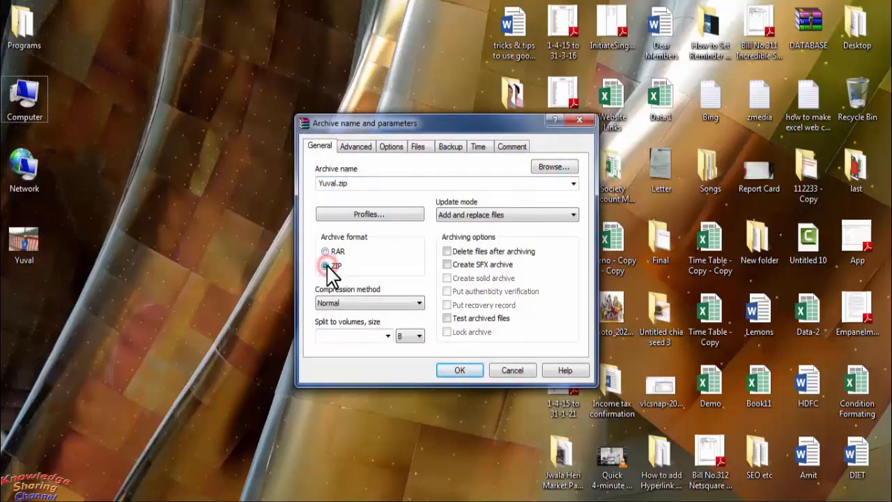
{"action": "left_click", "coordinate": [324, 265]}
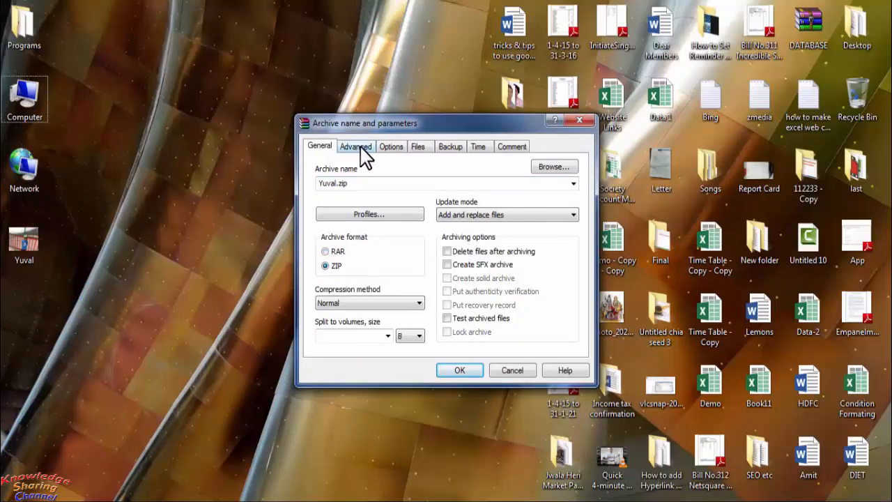
Set a password in the advanced settings and create Yuval.zip on the desktop.
{"action": "left_click", "coordinate": [356, 146]}
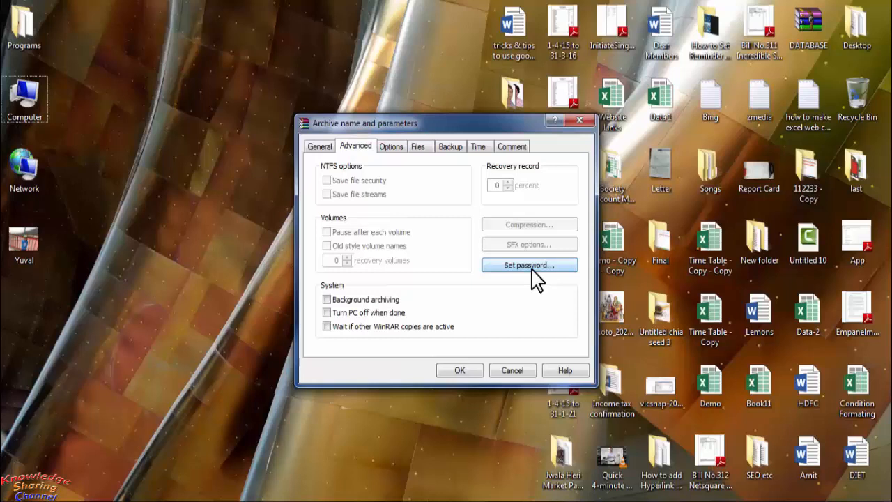
{"action": "left_click", "coordinate": [530, 265]}
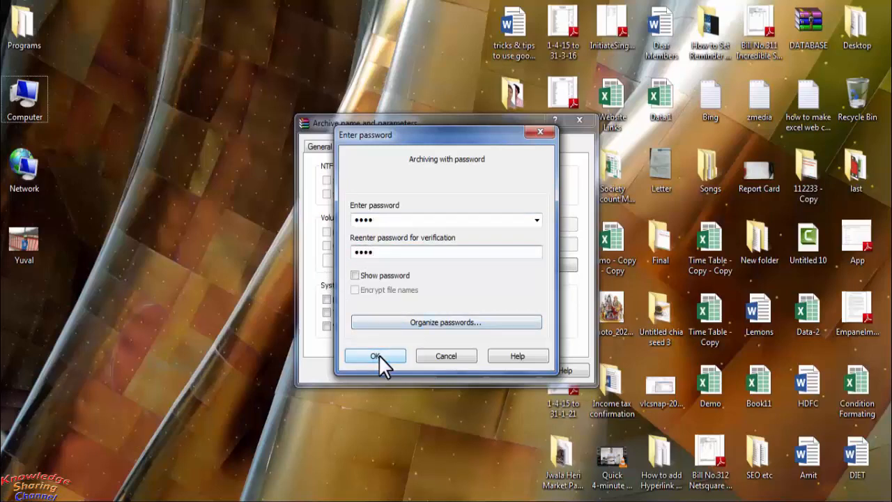
{"action": "left_click", "coordinate": [374, 355]}
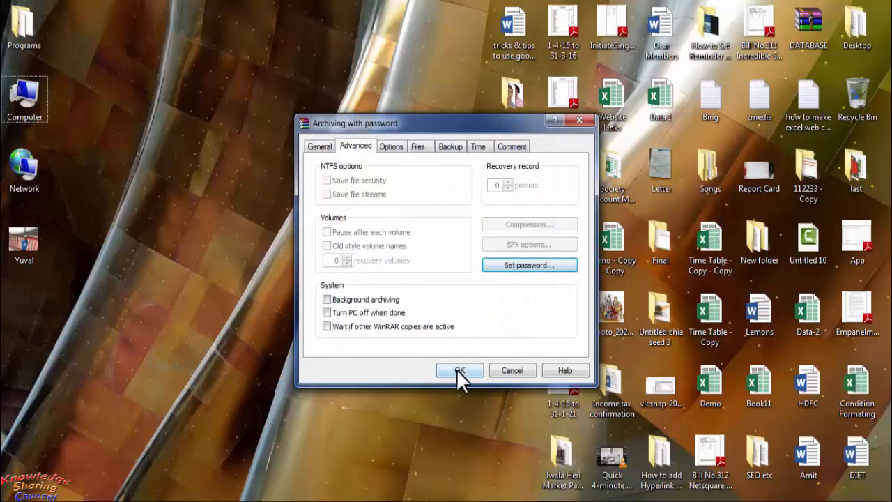
{"action": "left_click", "coordinate": [460, 371]}
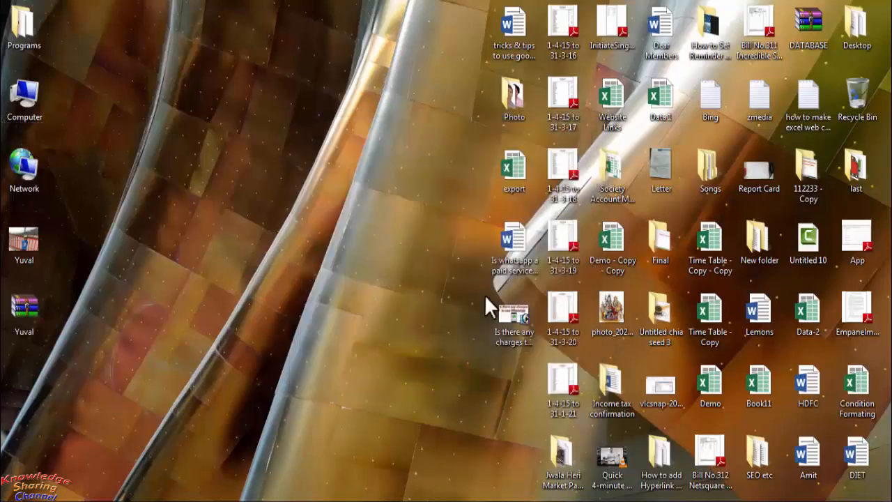
{"action": "left_click", "coordinate": [22, 310]}
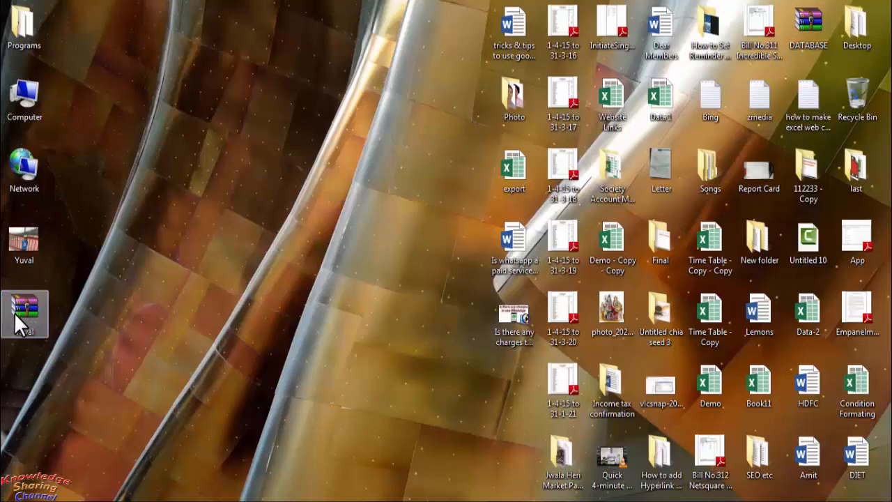
{"action": "double_click", "coordinate": [26, 310]}
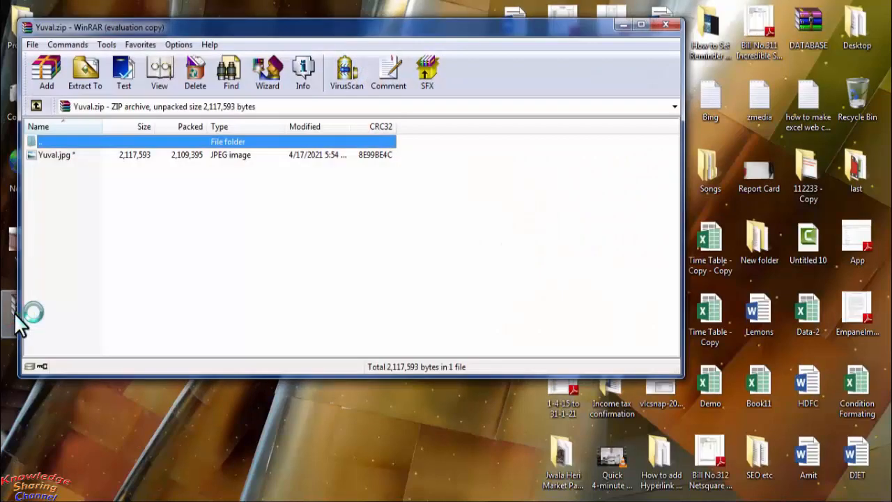
{"action": "left_click", "coordinate": [46, 72]}
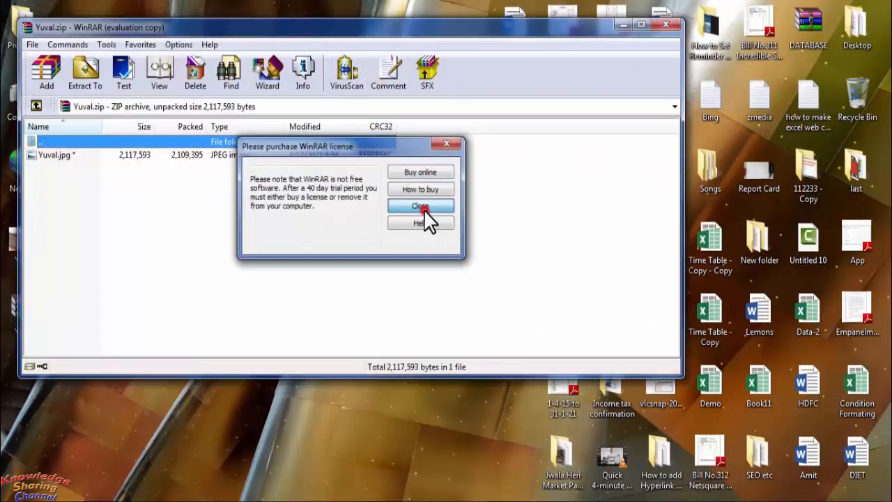
{"action": "left_click", "coordinate": [420, 207]}
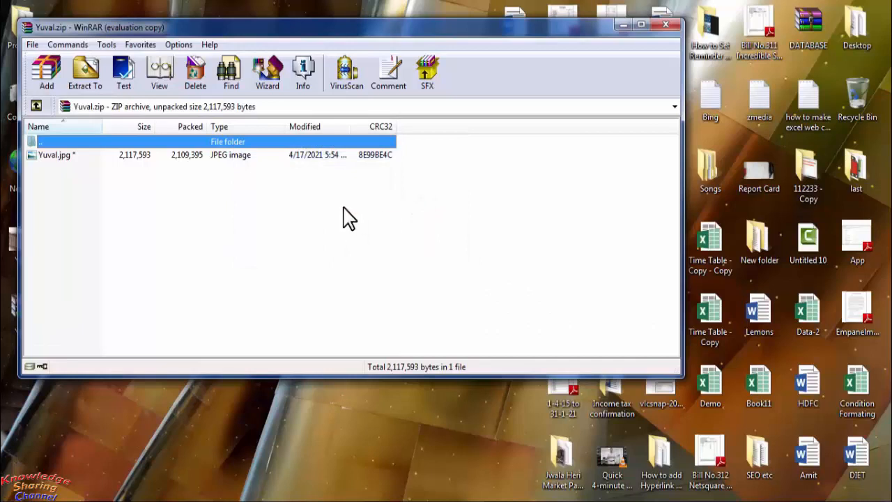
{"action": "mouse_move", "coordinate": [64, 164]}
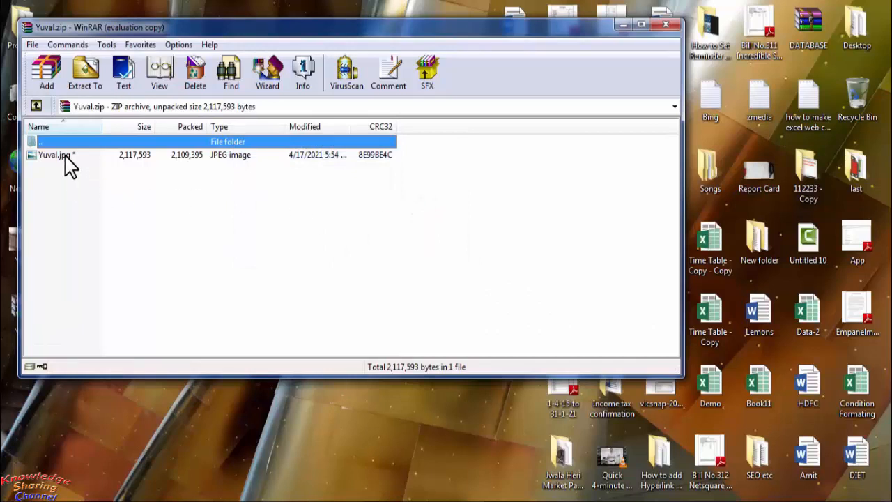
{"action": "double_click", "coordinate": [53, 155]}
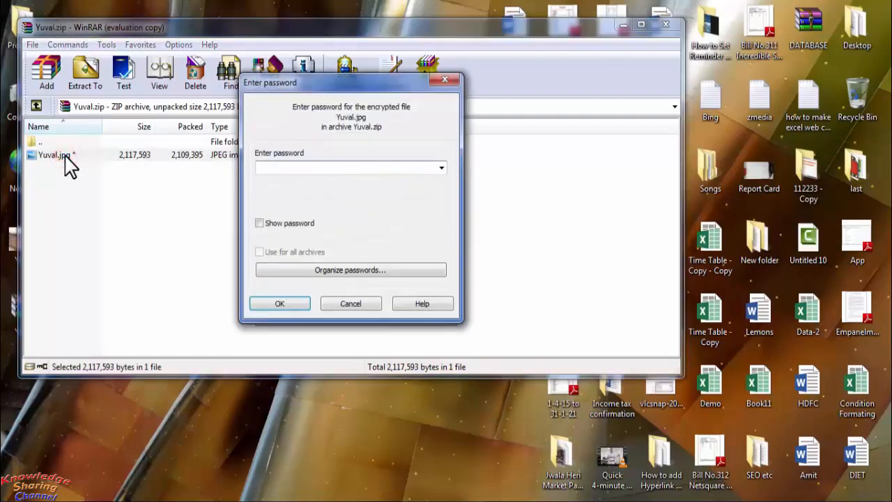
{"action": "type", "text": "•"}
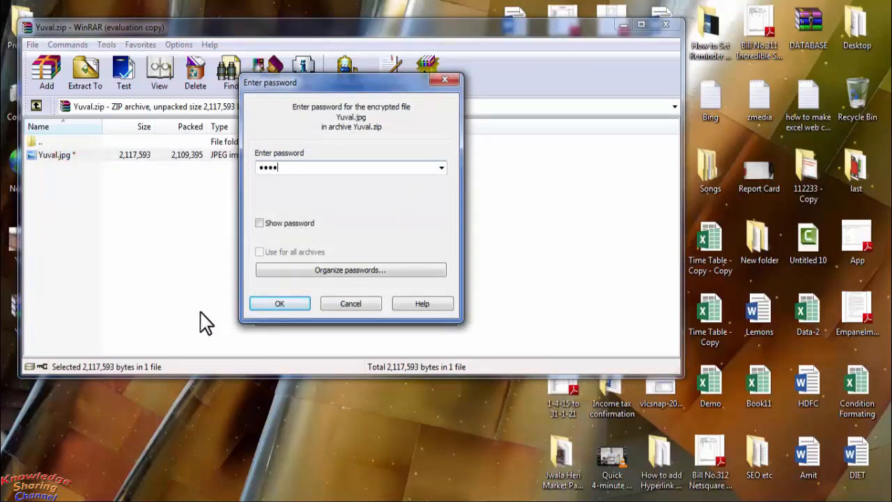
{"action": "left_click", "coordinate": [279, 304]}
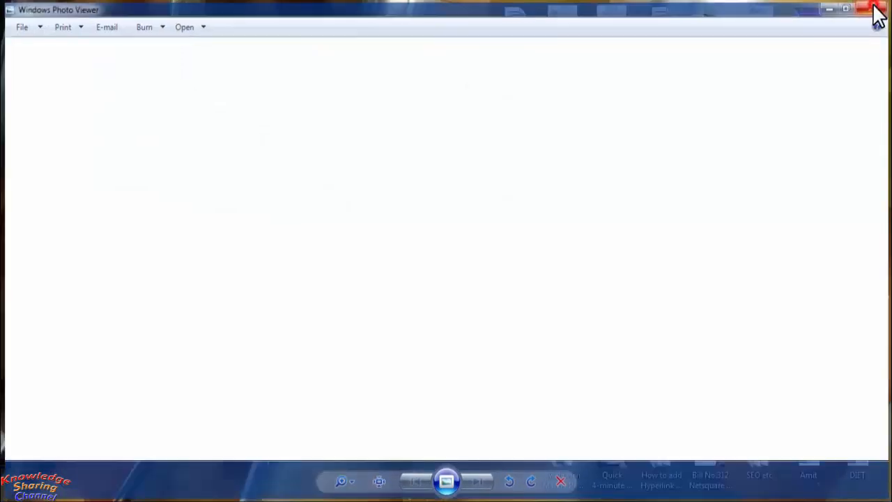
{"action": "left_click", "coordinate": [867, 9]}
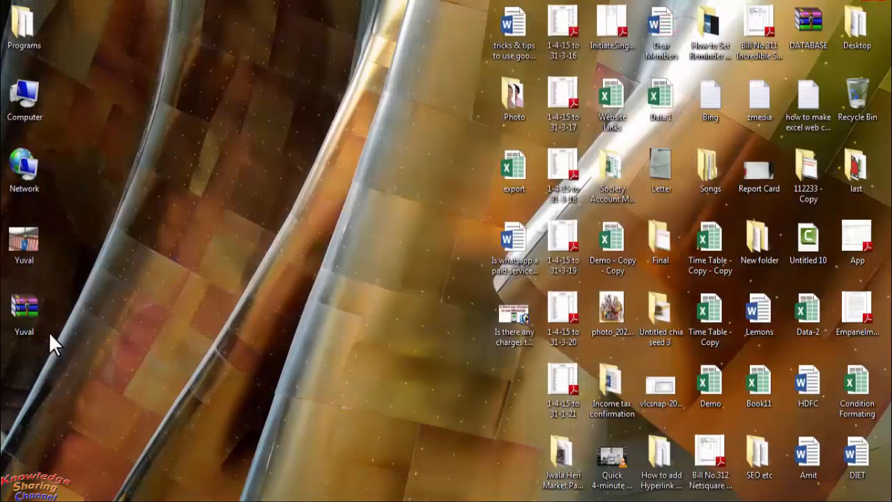
{"action": "left_click", "coordinate": [23, 309]}
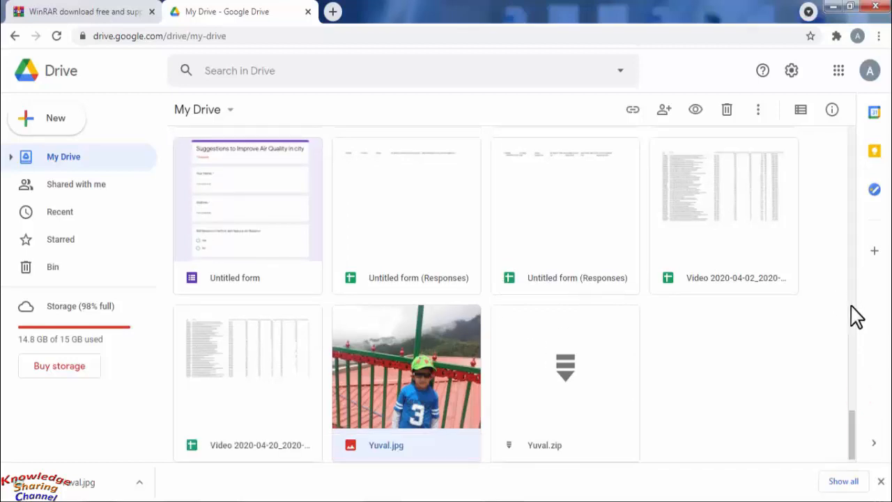
Remove Yuval.jpg from My Drive, leaving only Yuval.zip.
{"action": "scroll", "scroll_direction": "down", "scroll_amount": 3}
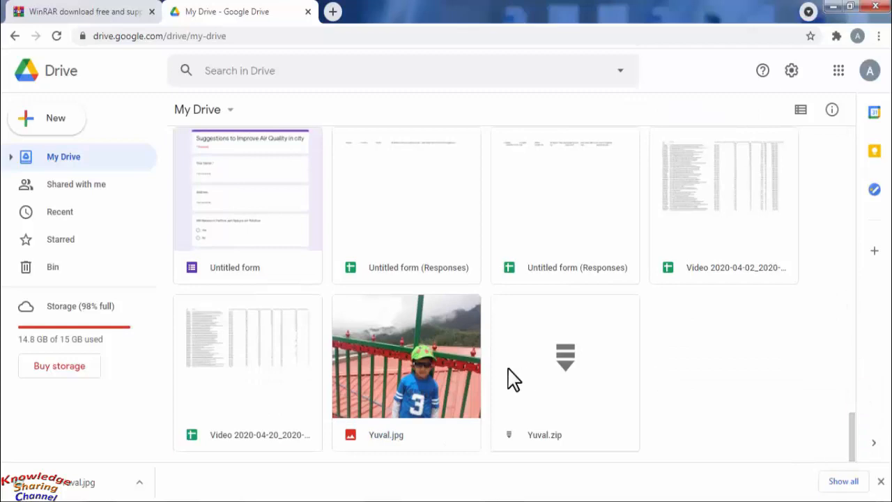
{"action": "mouse_move", "coordinate": [394, 349]}
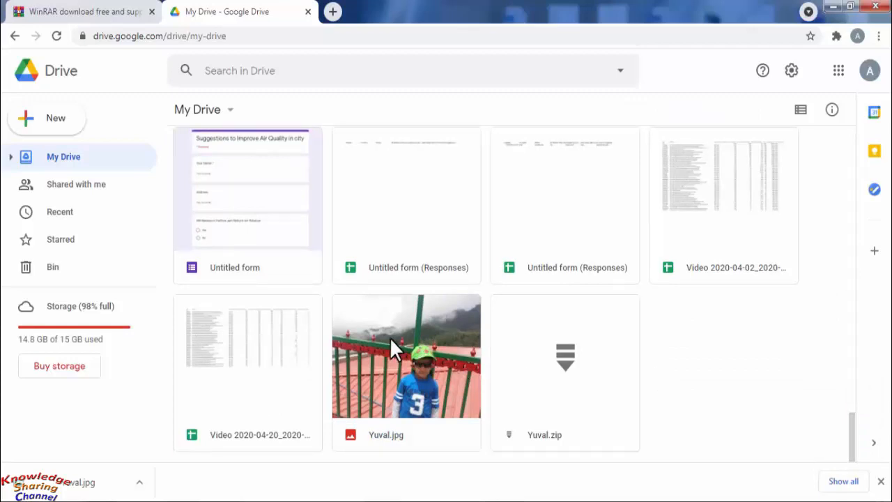
{"action": "right_click", "coordinate": [396, 356]}
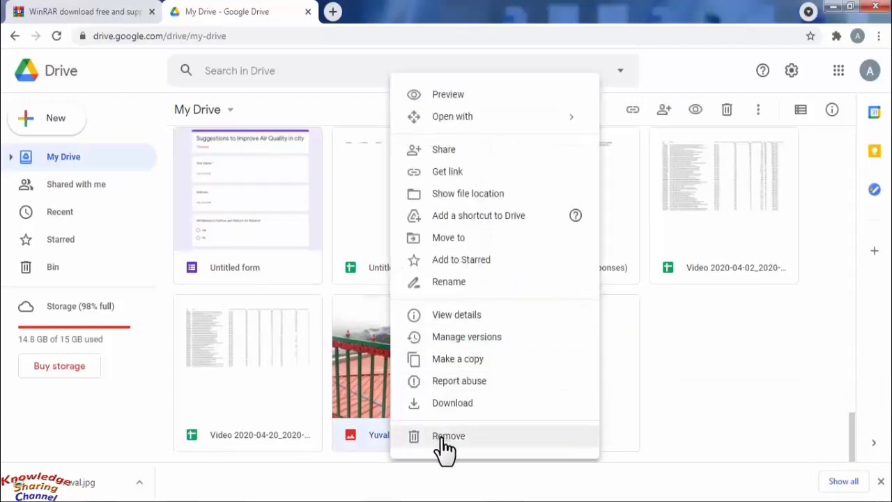
{"action": "left_click", "coordinate": [448, 435]}
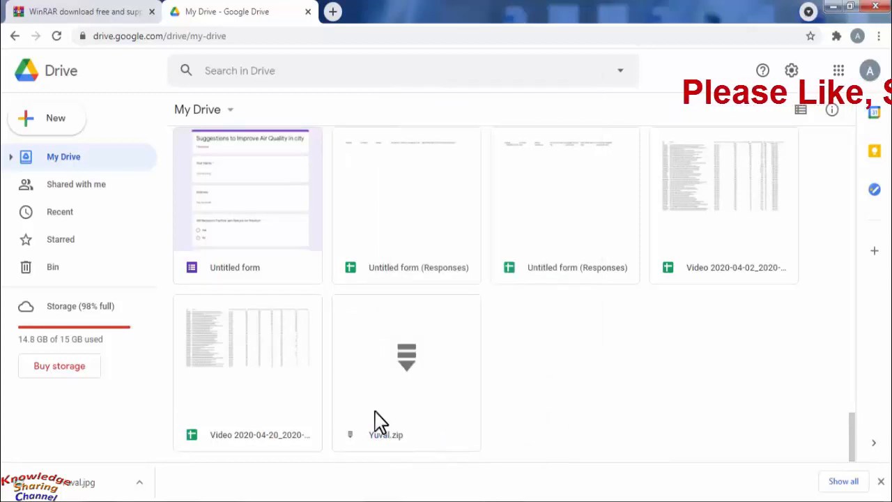
{"action": "mouse_move", "coordinate": [412, 410]}
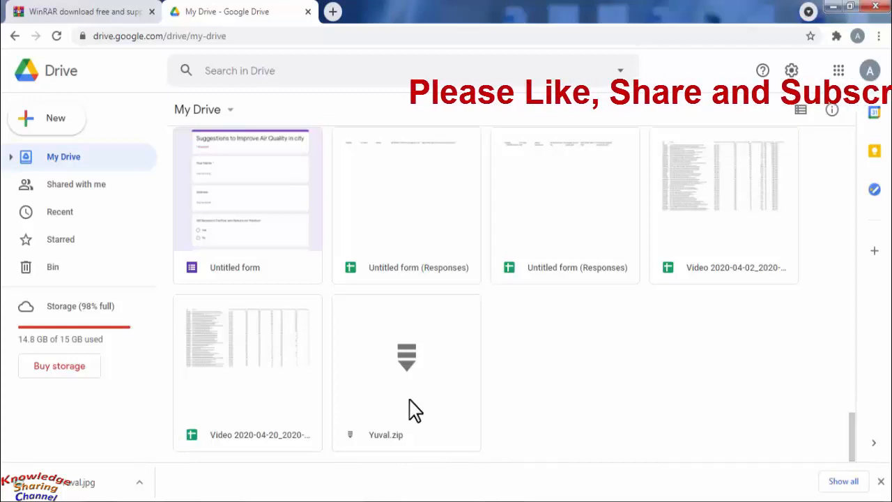